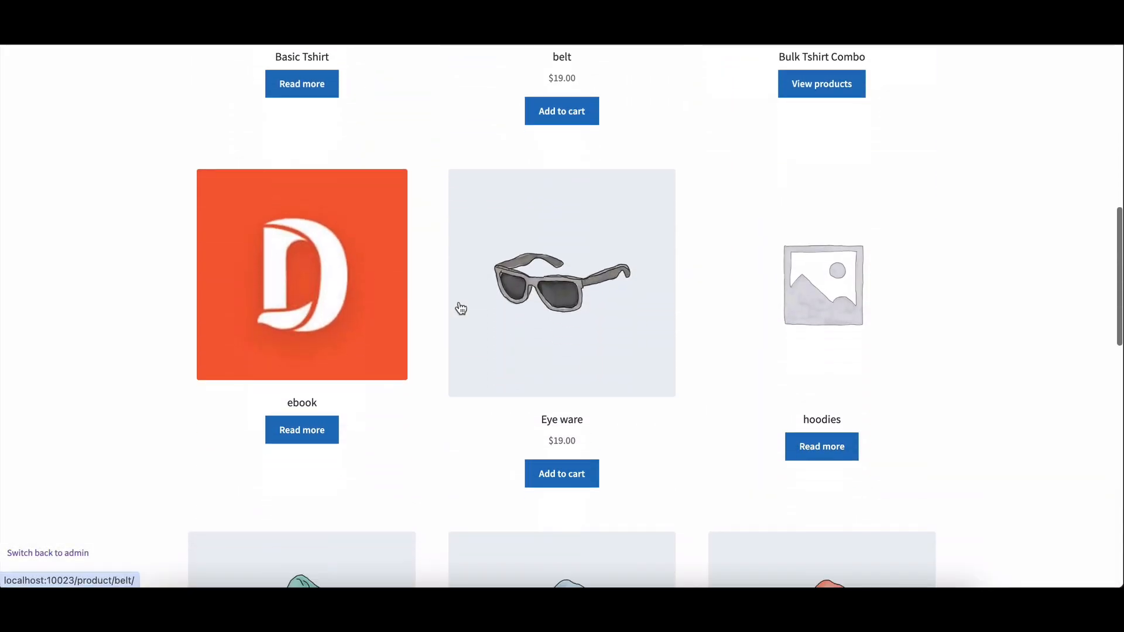
Browse the Marketplace shop's product listing to its end and back up.
scroll(down, 3)
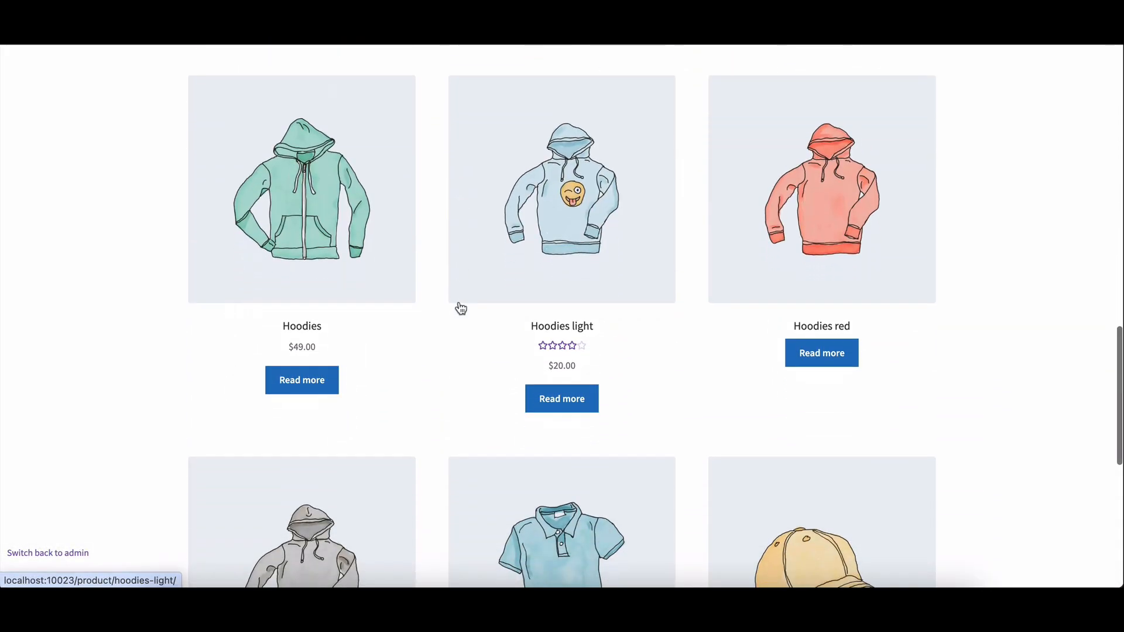
scroll(down, 3)
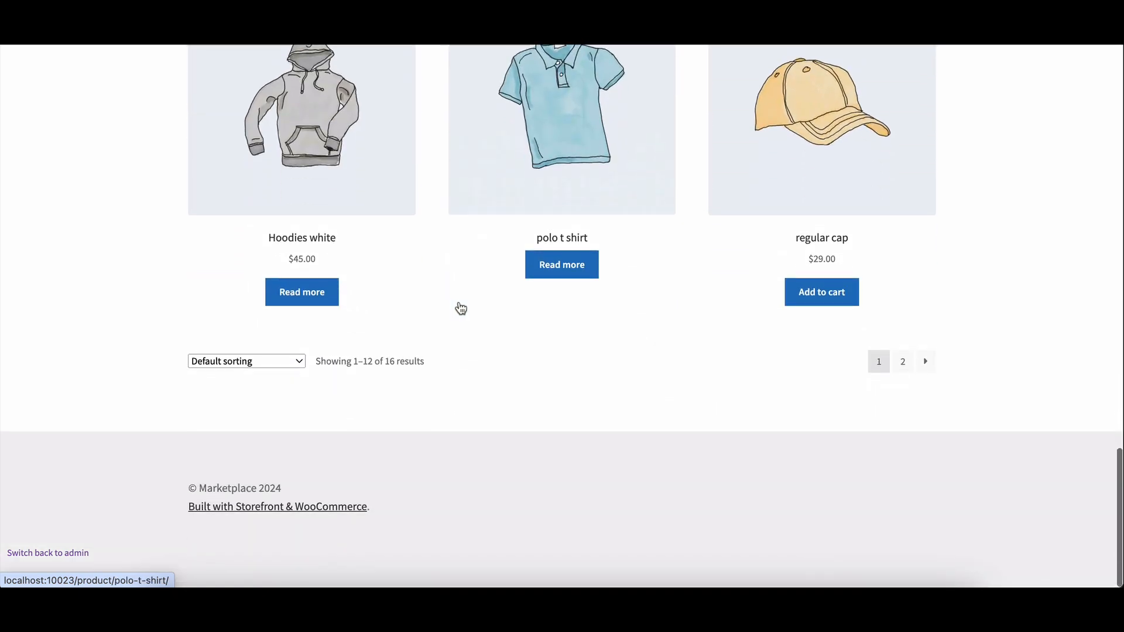
scroll(up, 3)
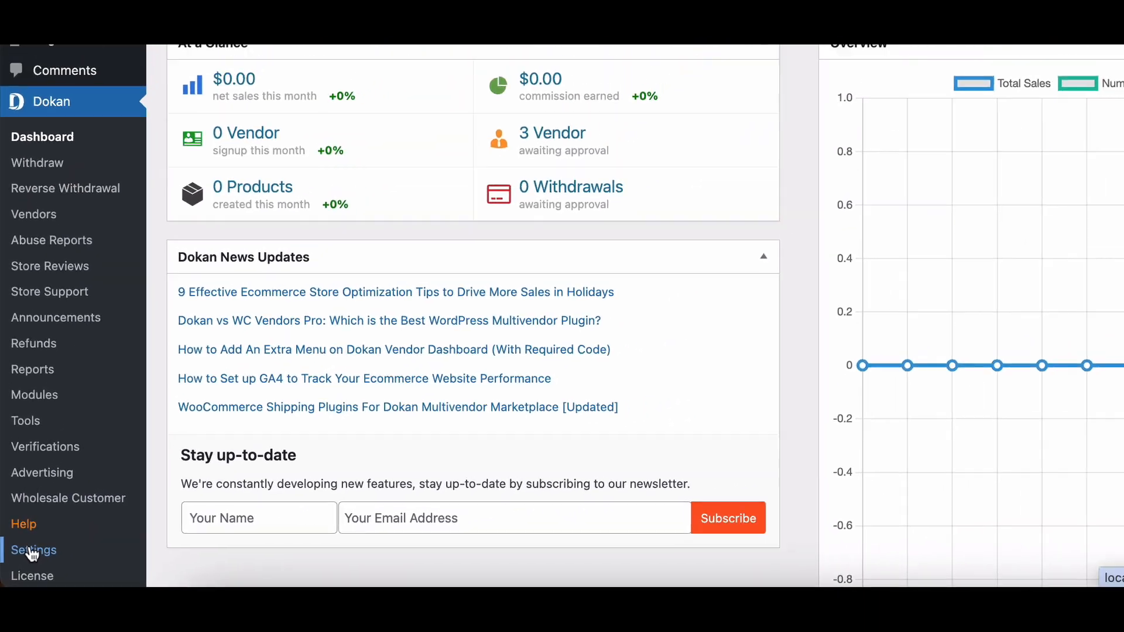
Show Dokan's Withdraw Settings down to the PhonePay custom method and Withdraw Charges.
click(34, 550)
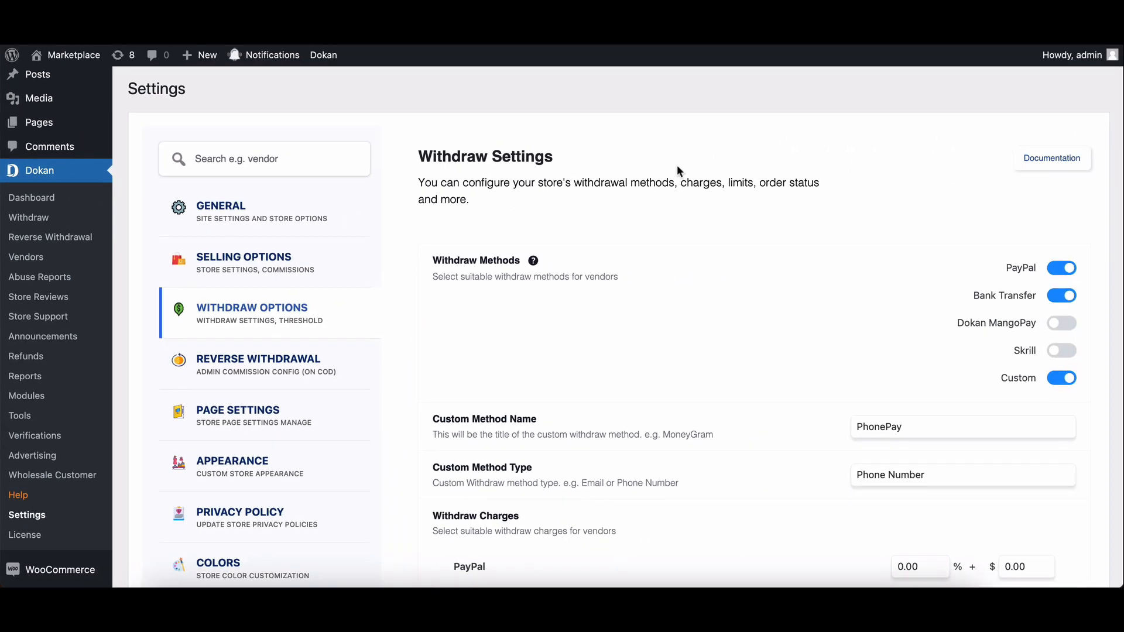
scroll(down, 3)
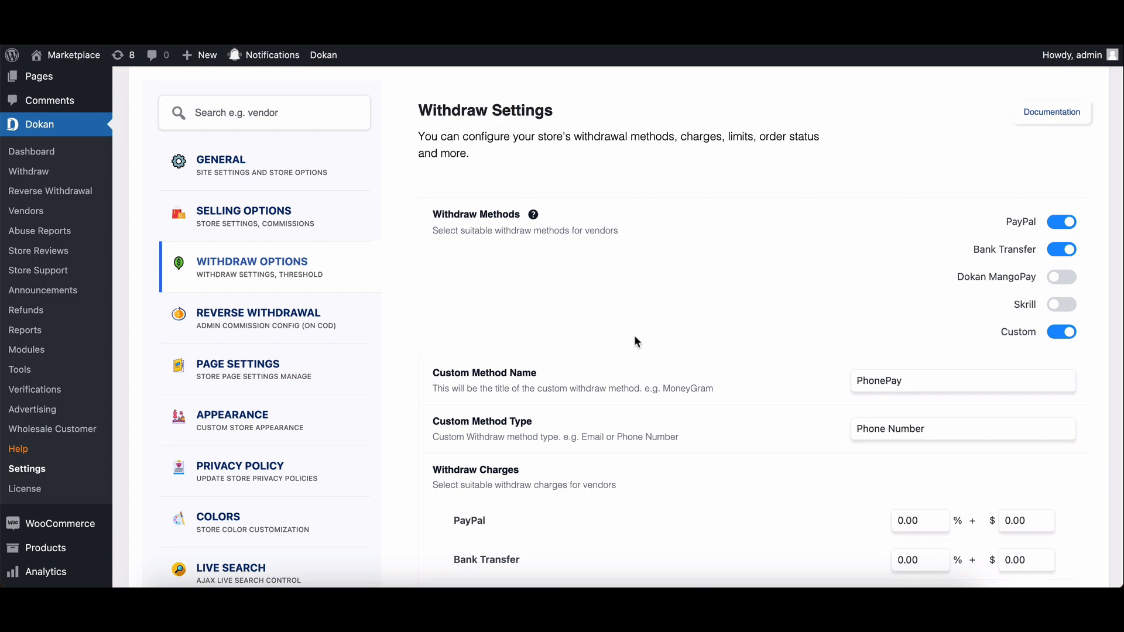
mouse_move(737, 370)
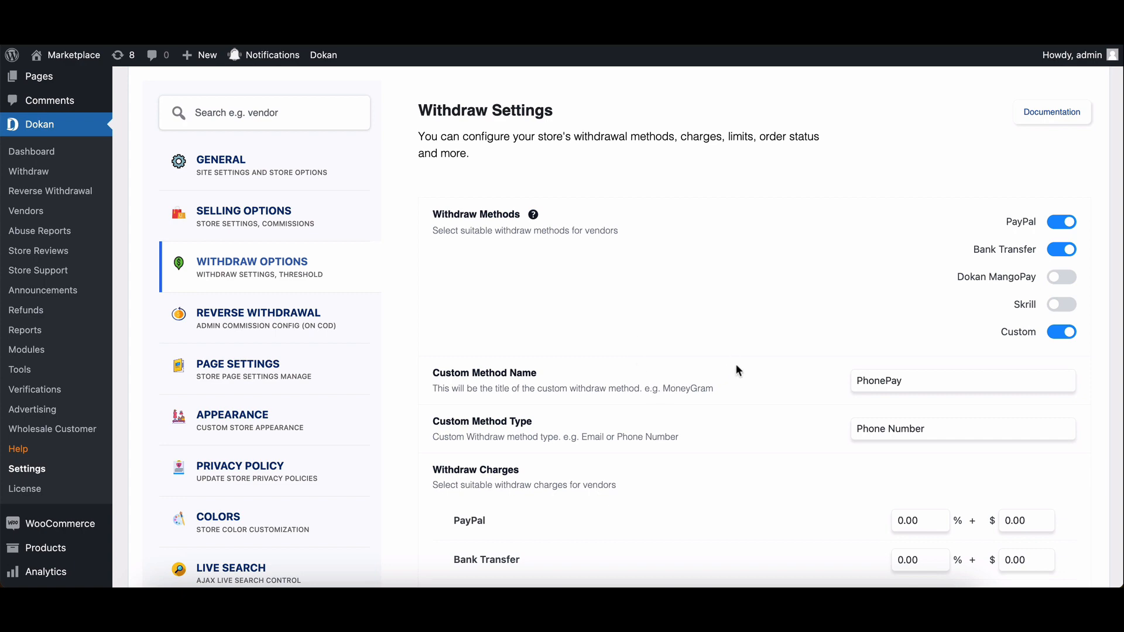
scroll(down, 3)
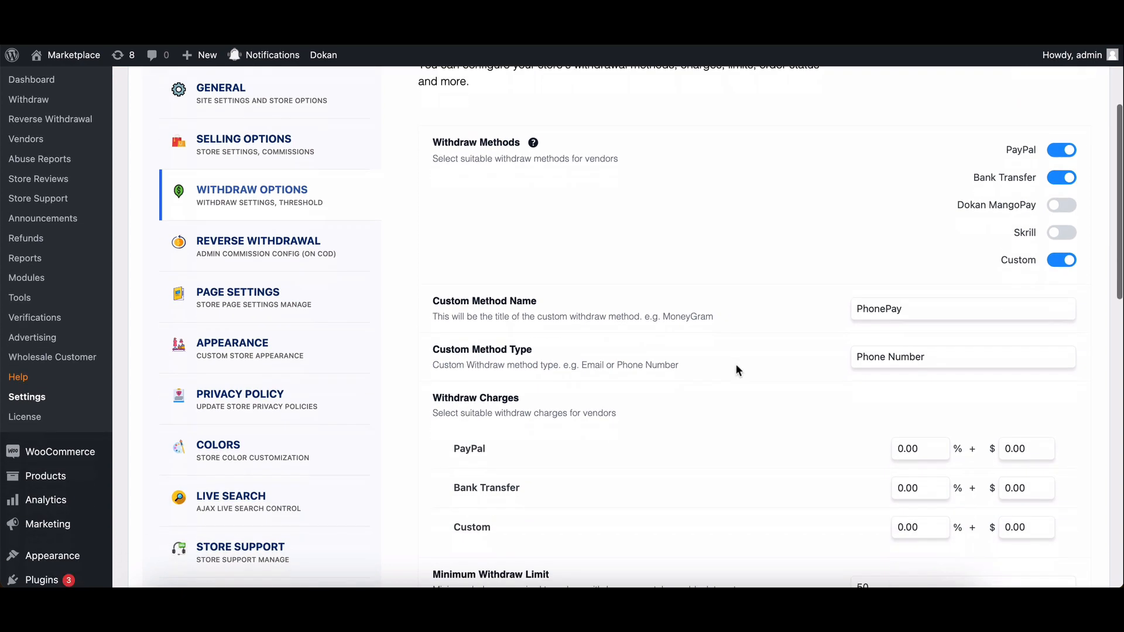
scroll(down, 3)
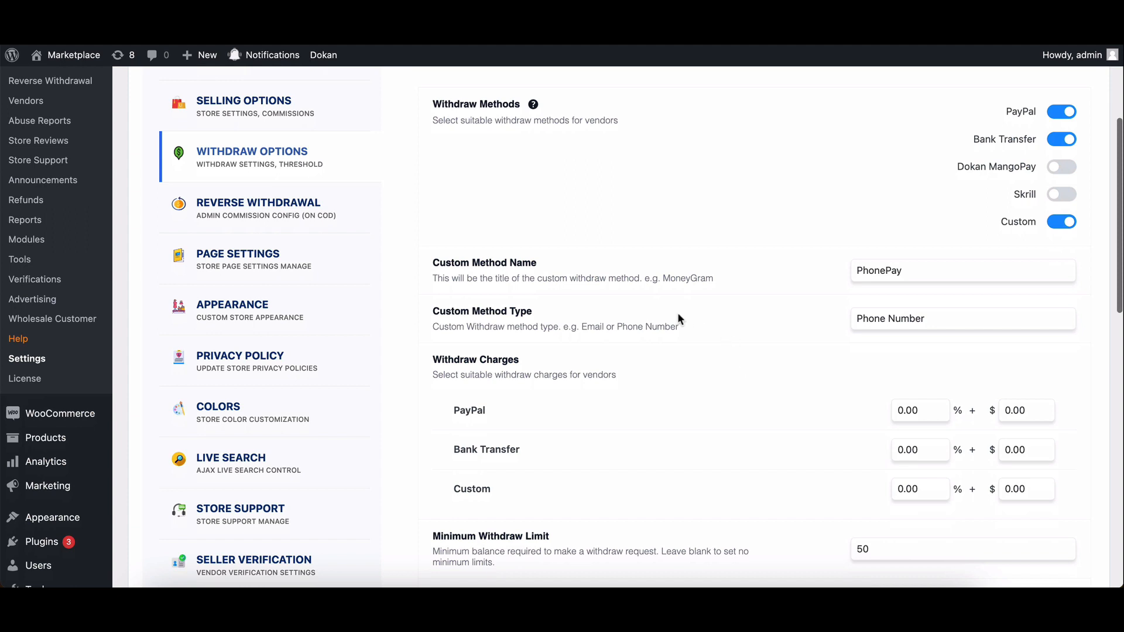
mouse_move(550, 398)
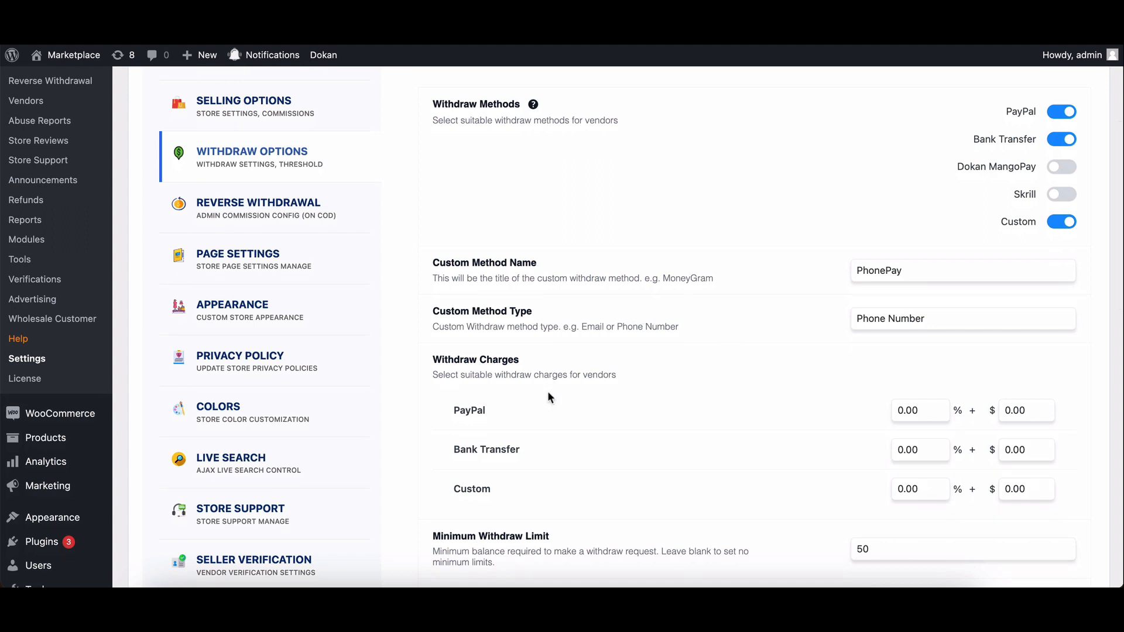
mouse_move(433, 459)
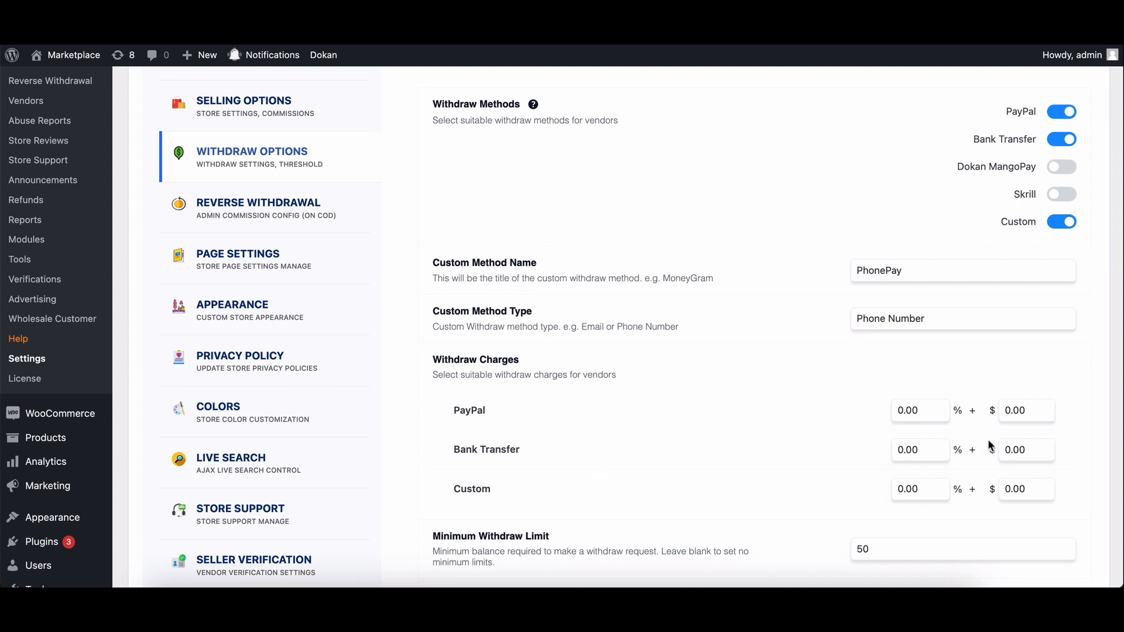
mouse_move(479, 397)
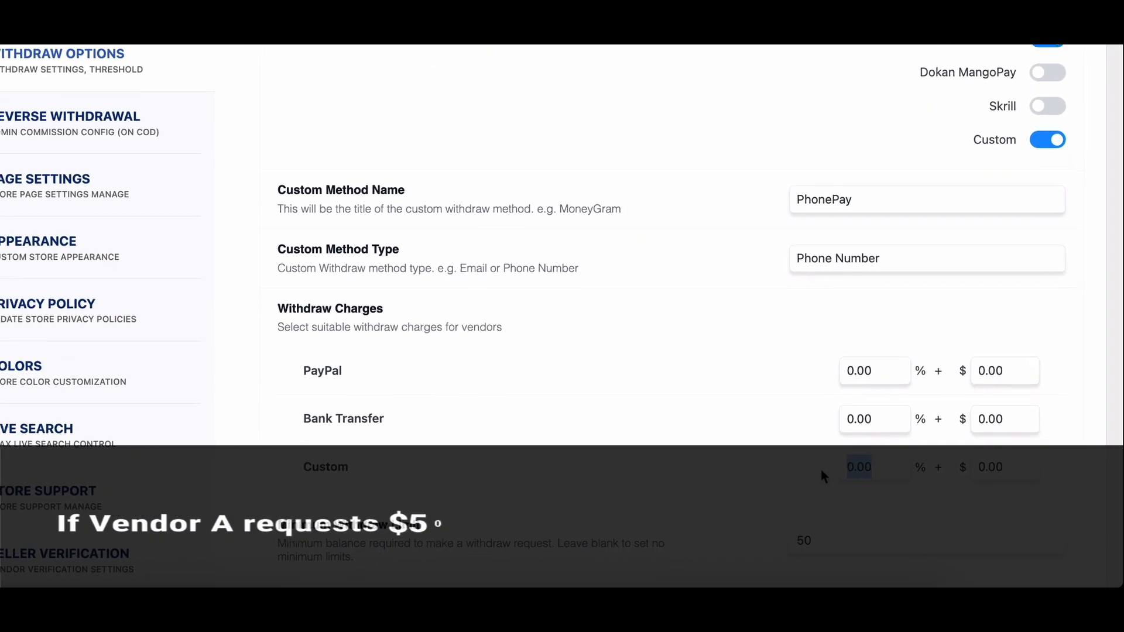
Set the custom PhonePay withdraw charge to 5.00% with a $3 fixed amount.
text(5.00)
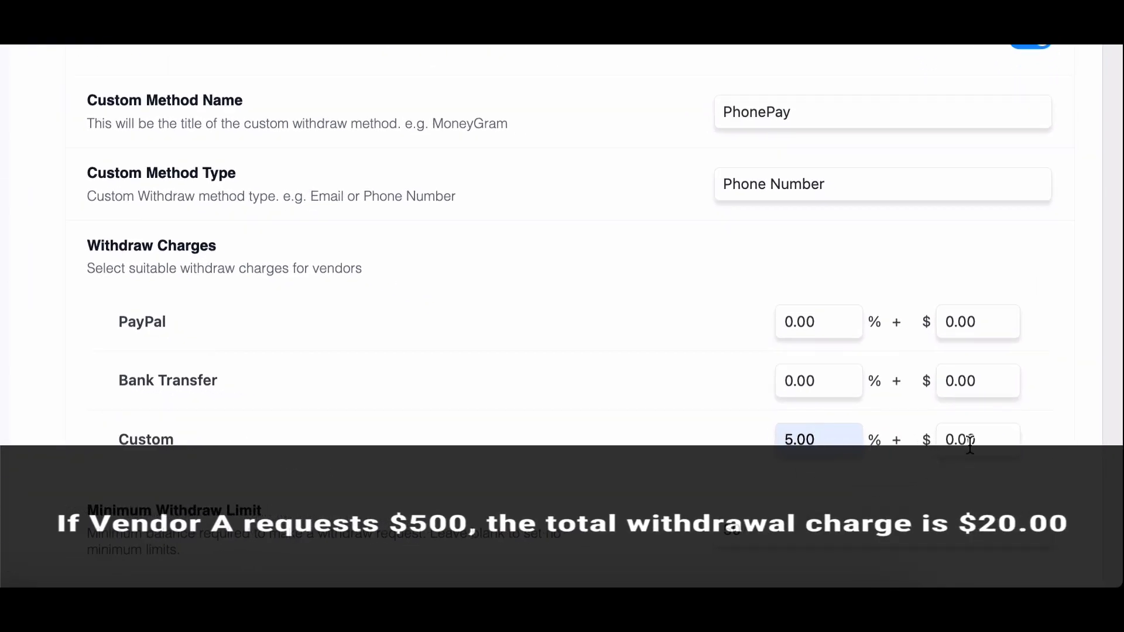
text(3)
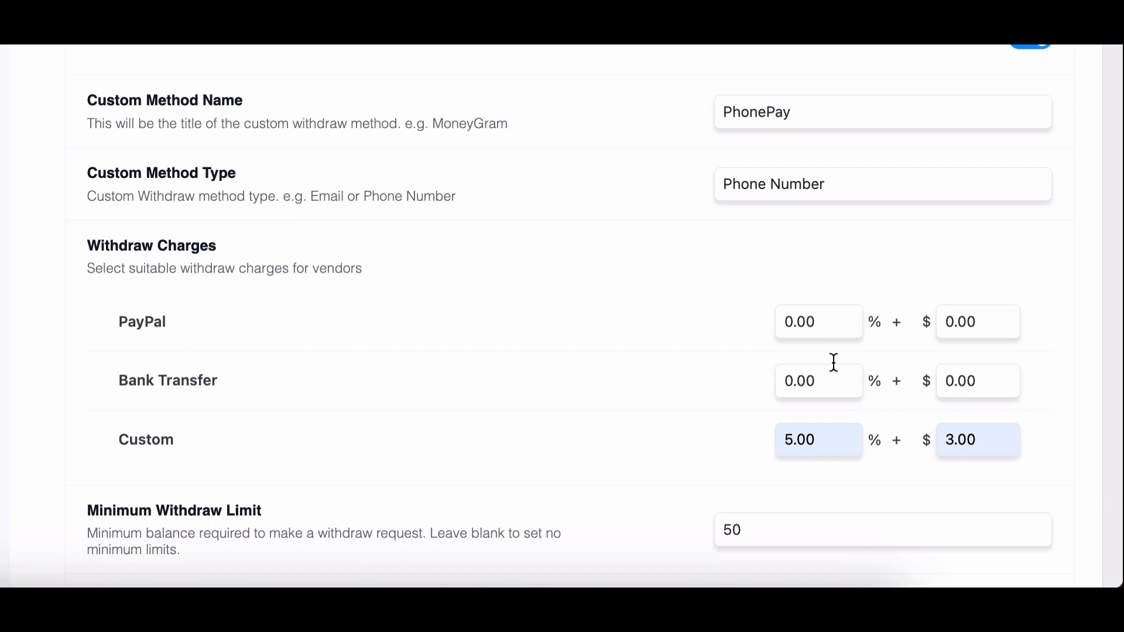
mouse_move(901, 459)
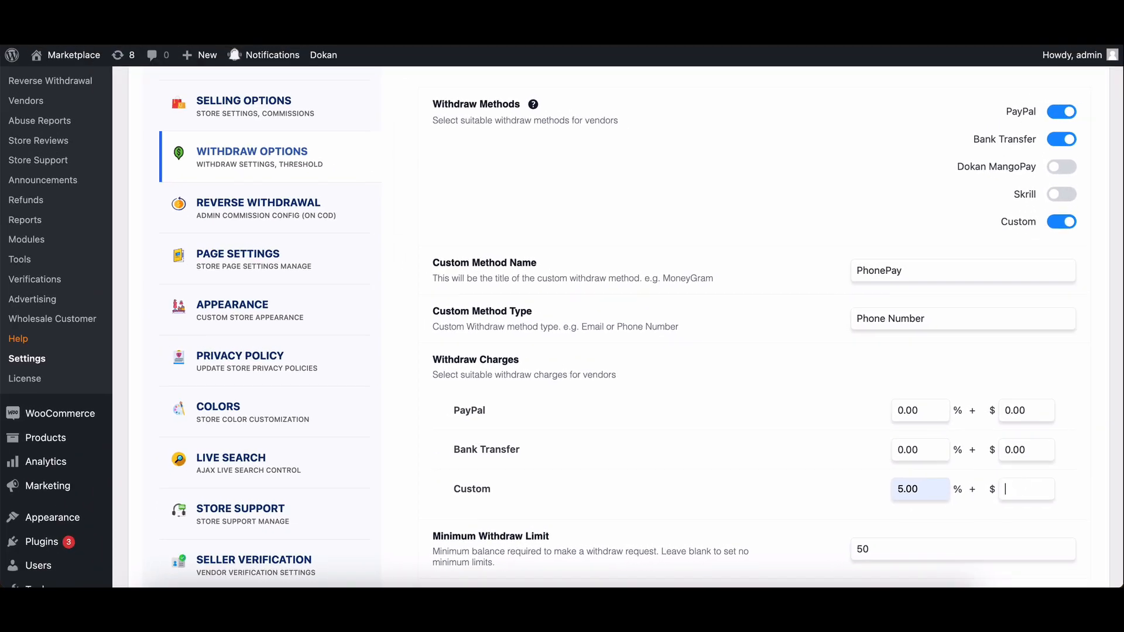
Save the withdraw settings, leaving PhonePay at a 5% charge.
scroll(down, 3)
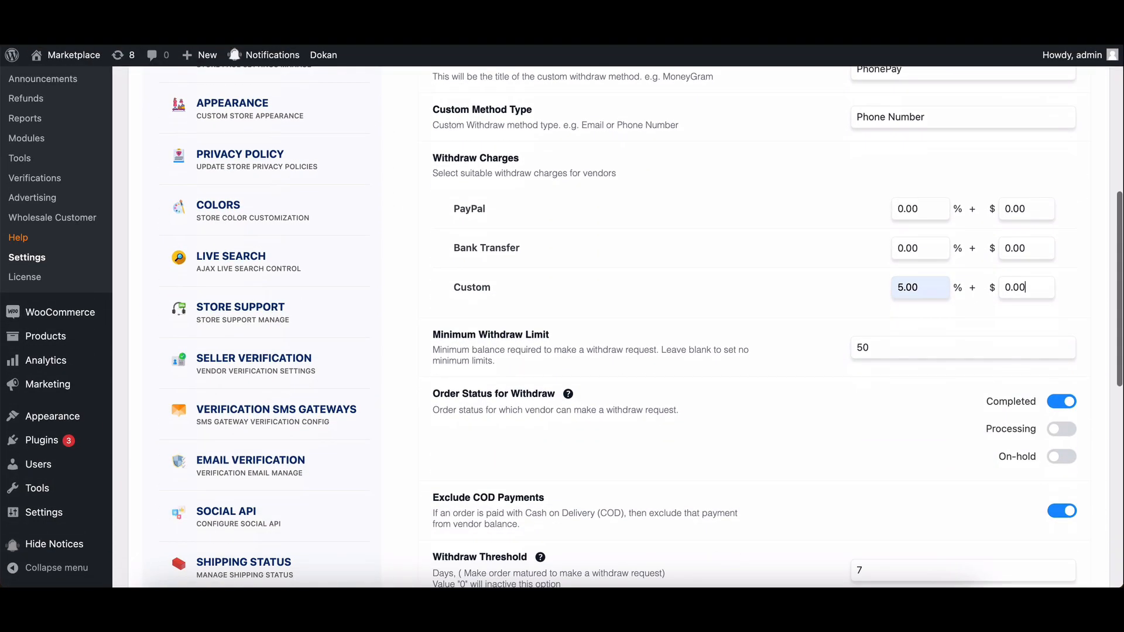
scroll(down, 3)
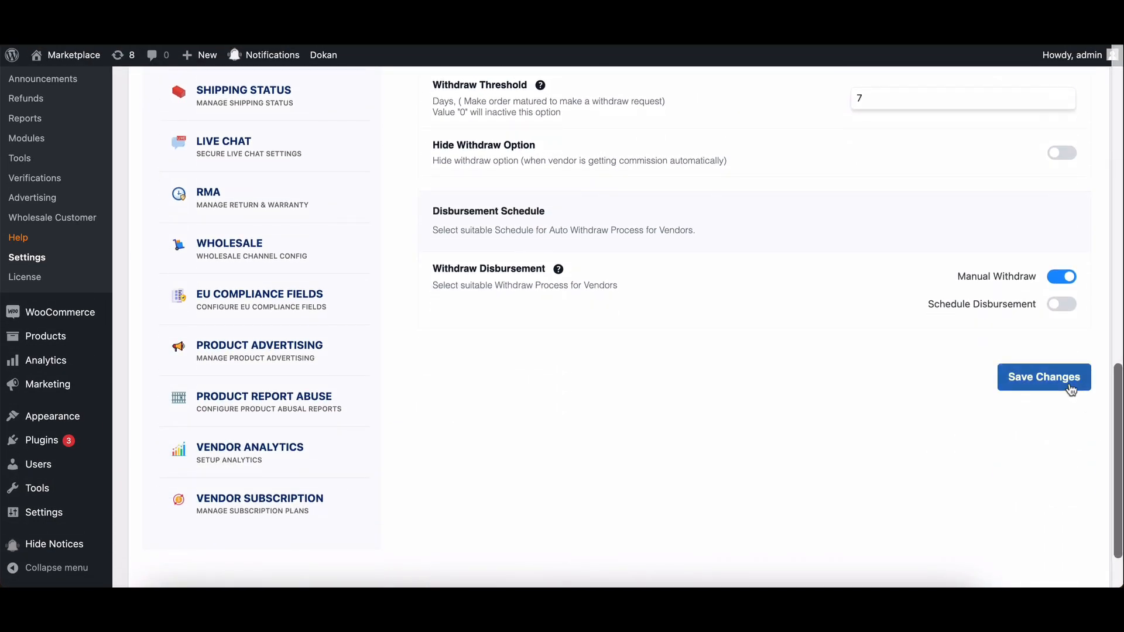
click(1042, 376)
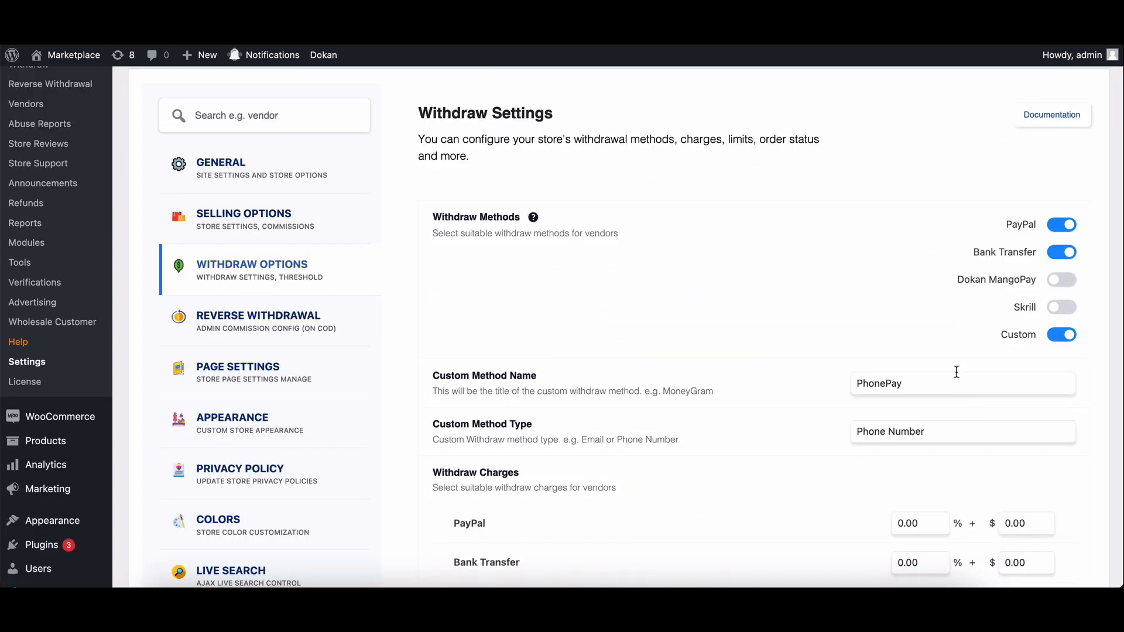
mouse_move(947, 336)
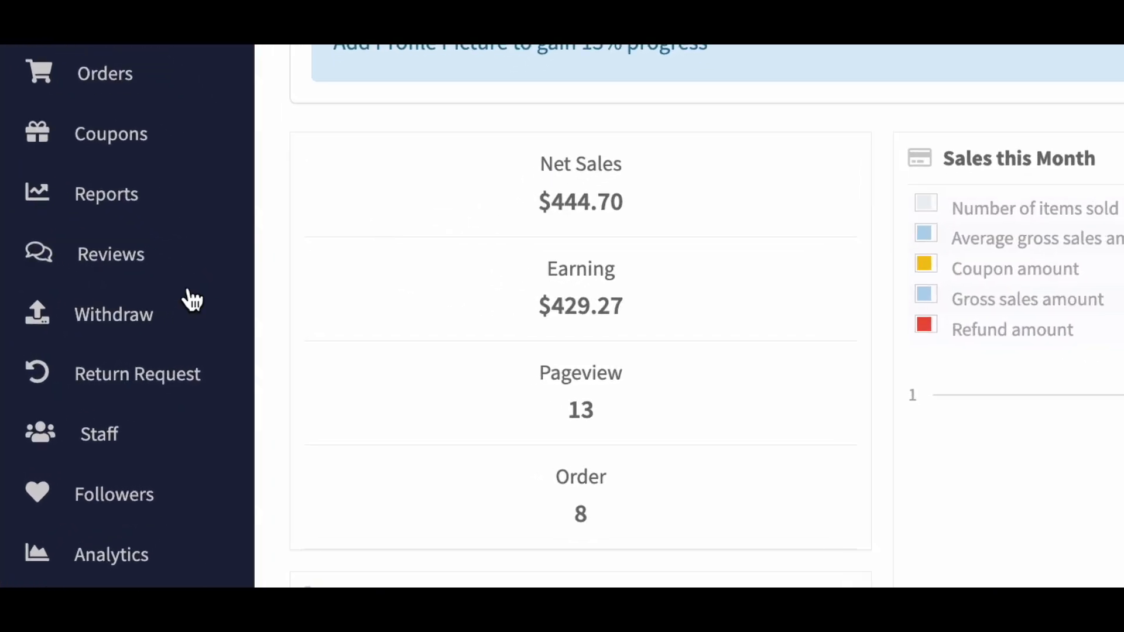
Submit an $80 PhonePay withdraw request from the vendor dashboard ($4.00 charge, $76.00 receivable).
click(113, 313)
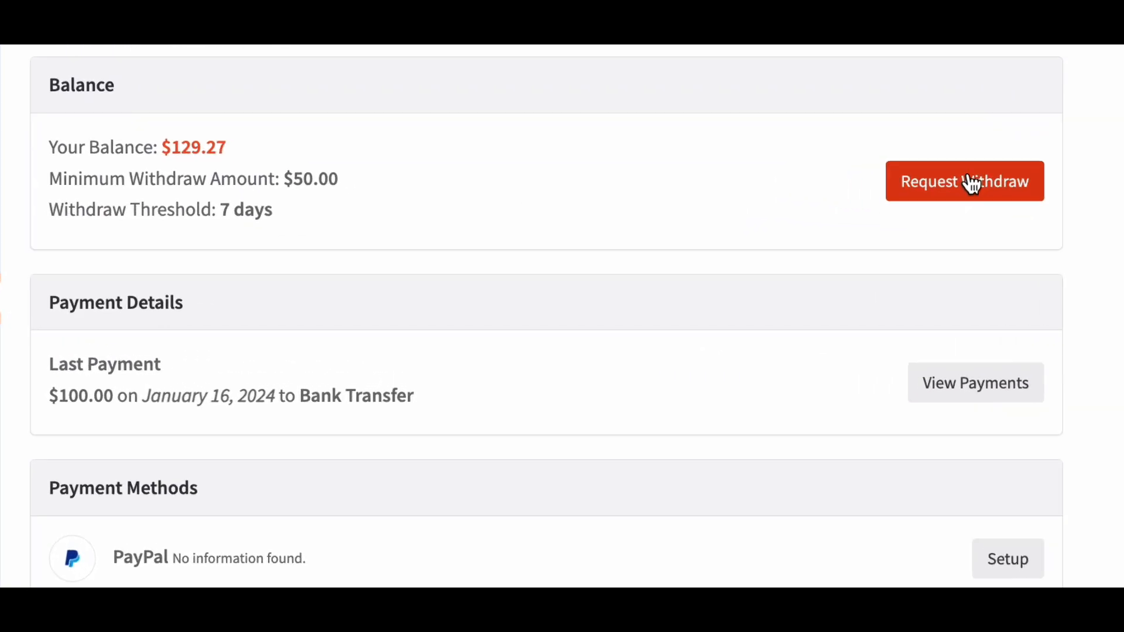
click(964, 181)
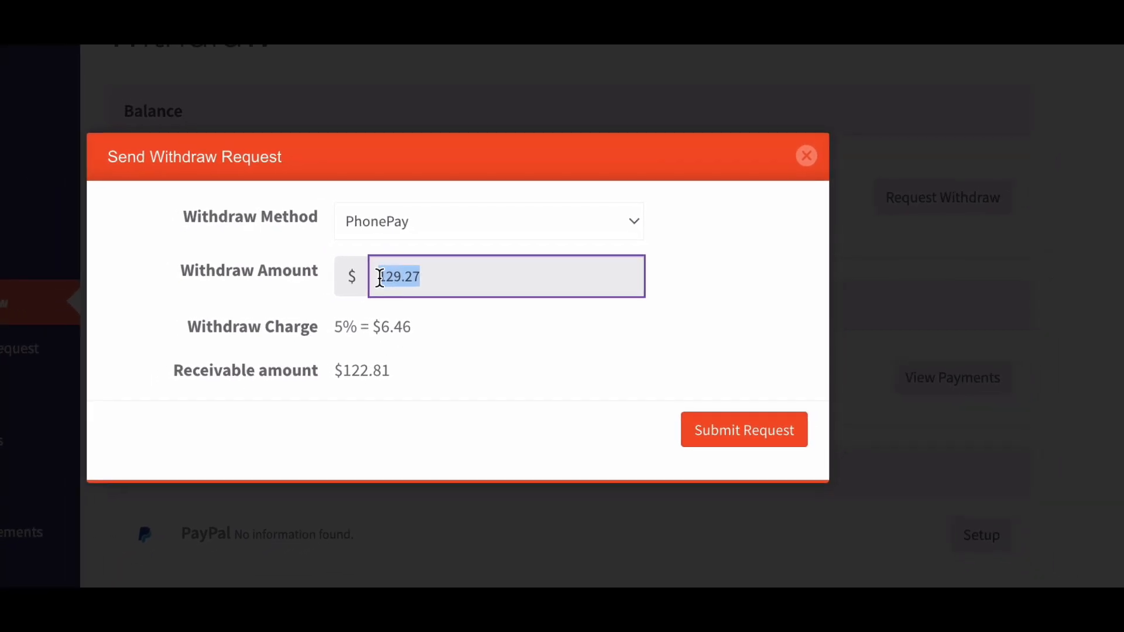
text(80)
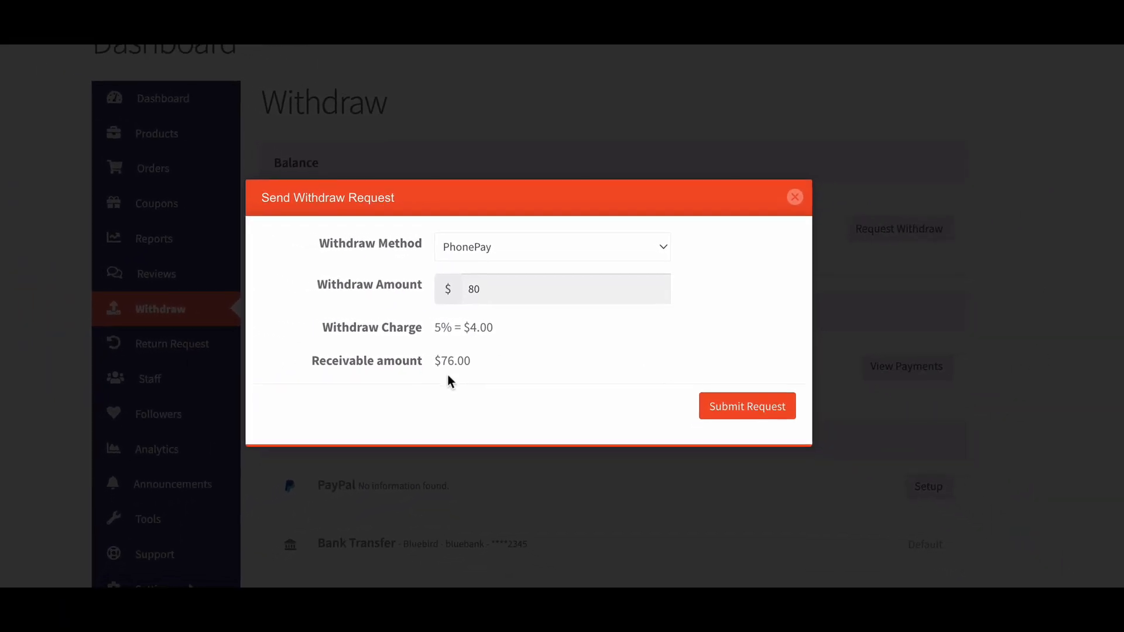
click(746, 406)
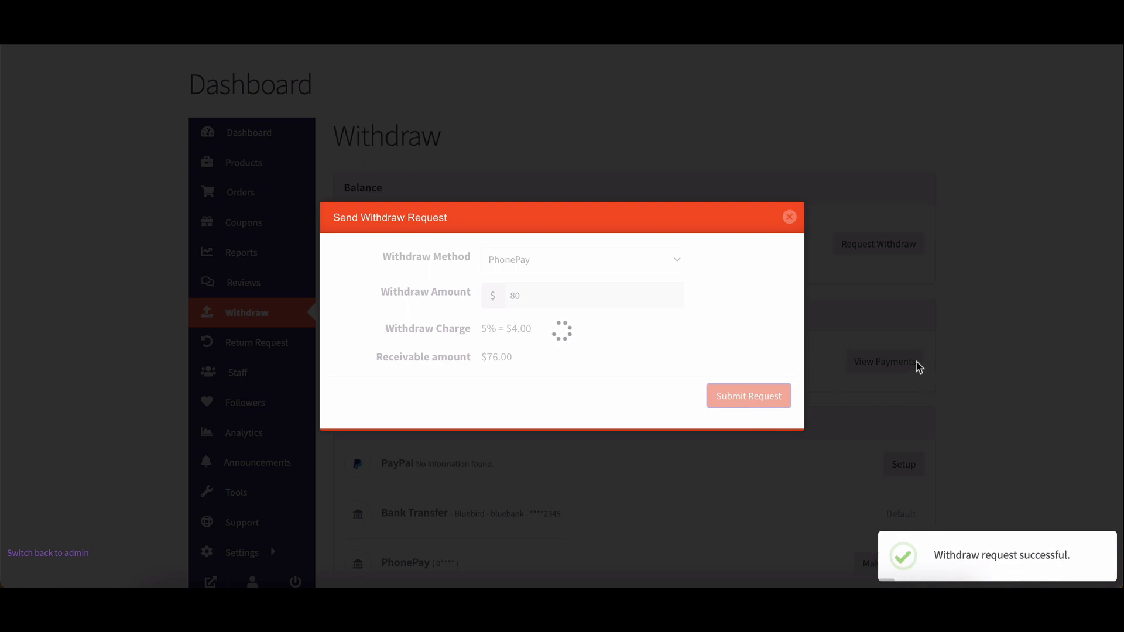
As admin, list the withdraw requests showing the pending $80 PhonePay request with $4 charge.
click(748, 395)
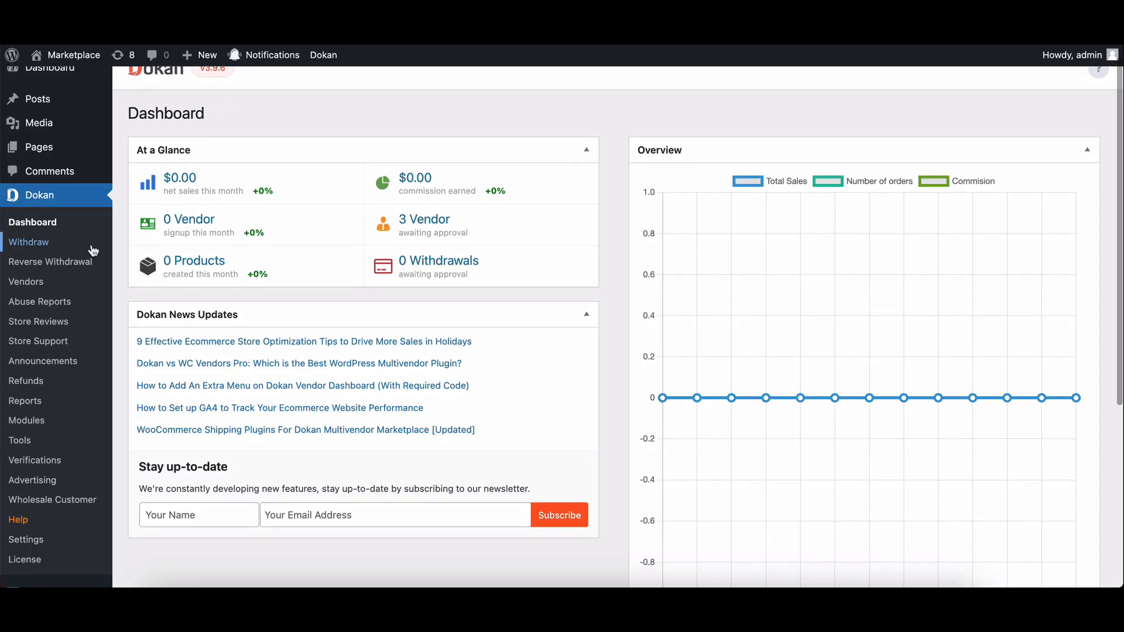
click(29, 241)
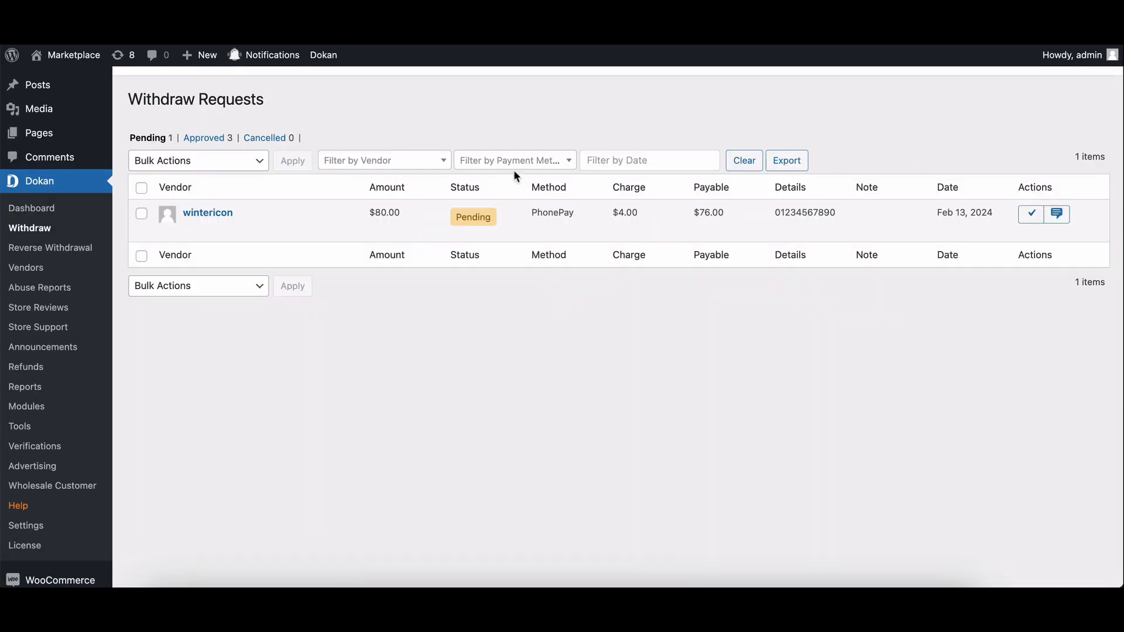
mouse_move(208, 212)
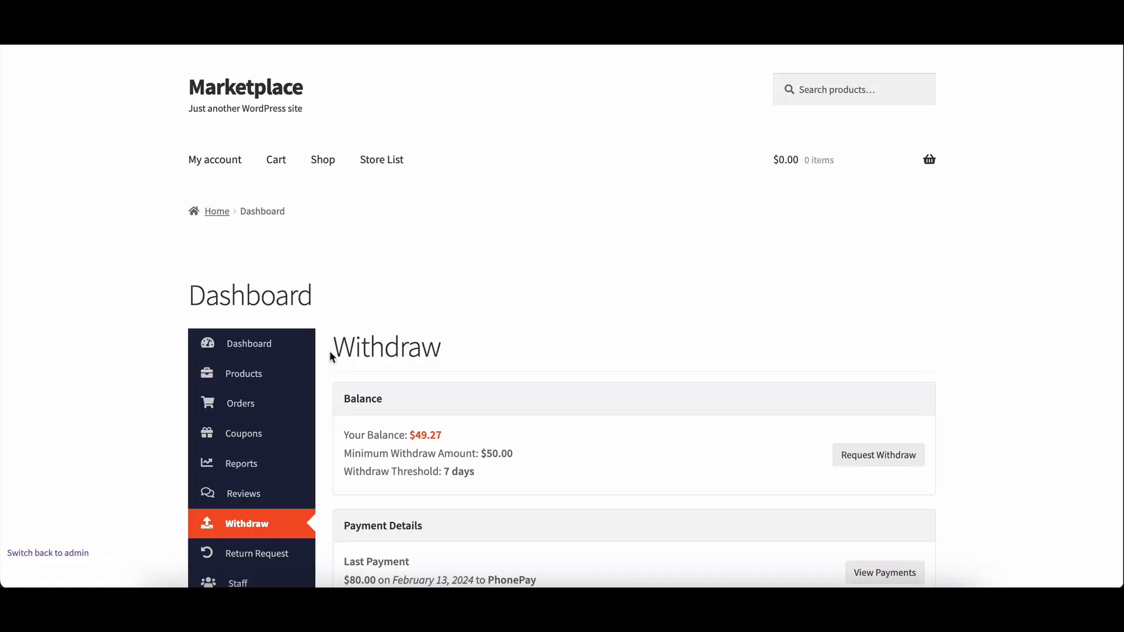
scroll(down, 3)
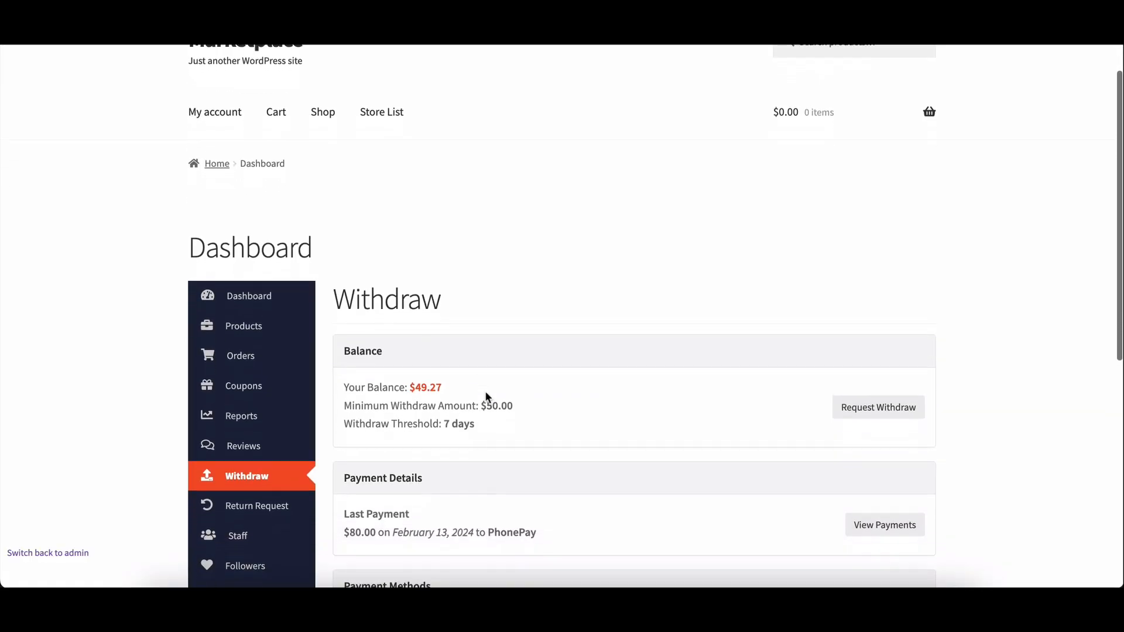
scroll(down, 3)
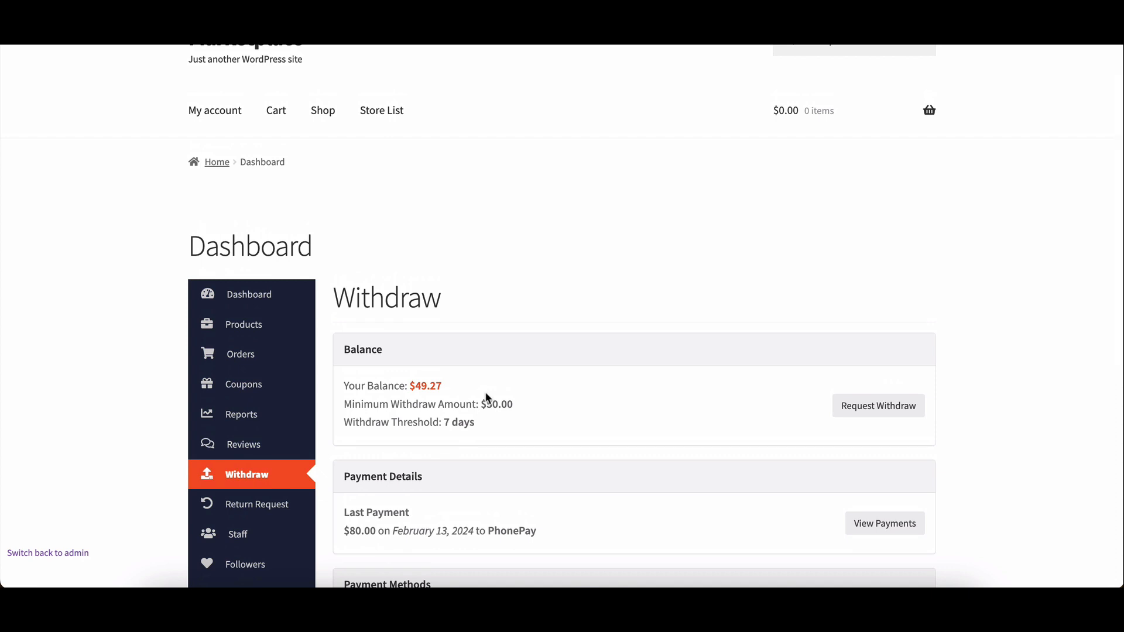
scroll(down, 3)
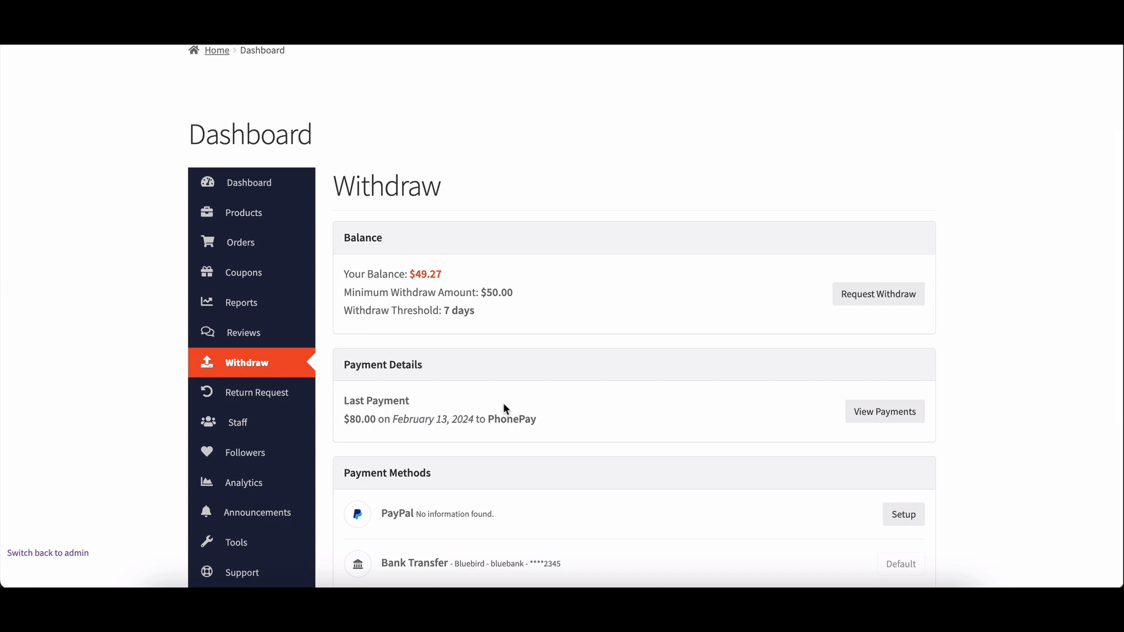
scroll(down, 3)
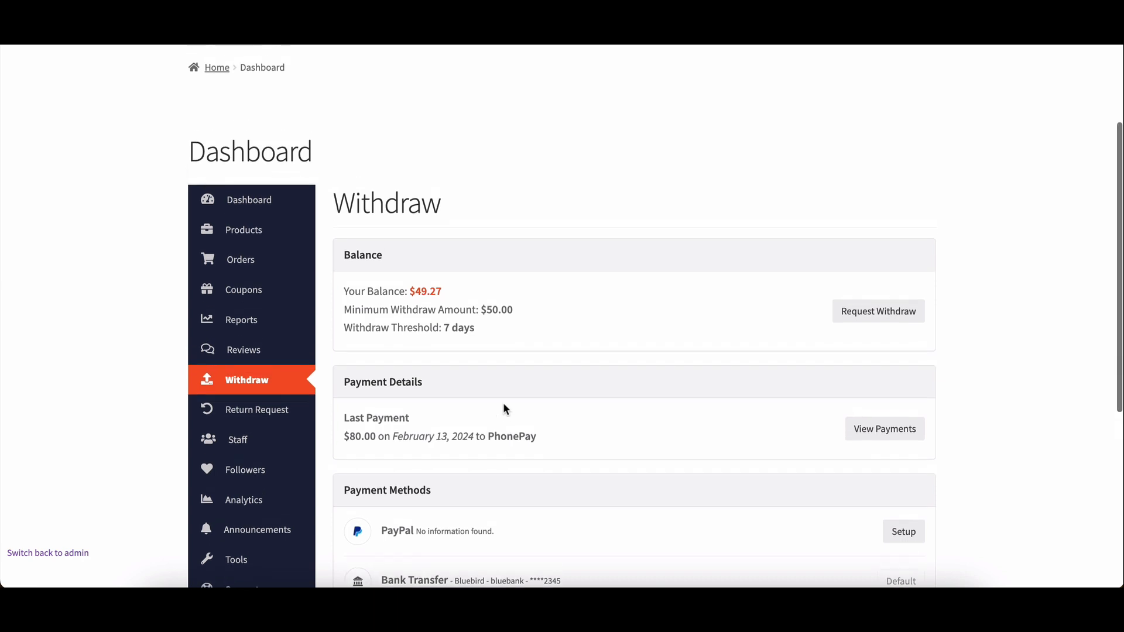